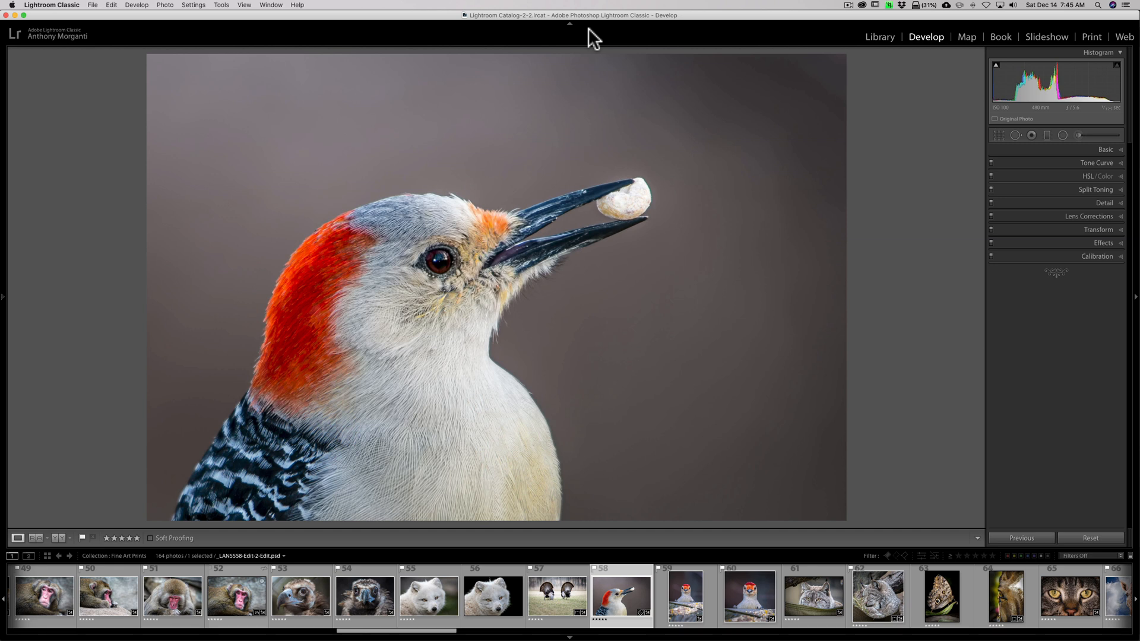
pyautogui.moveTo(248, 31)
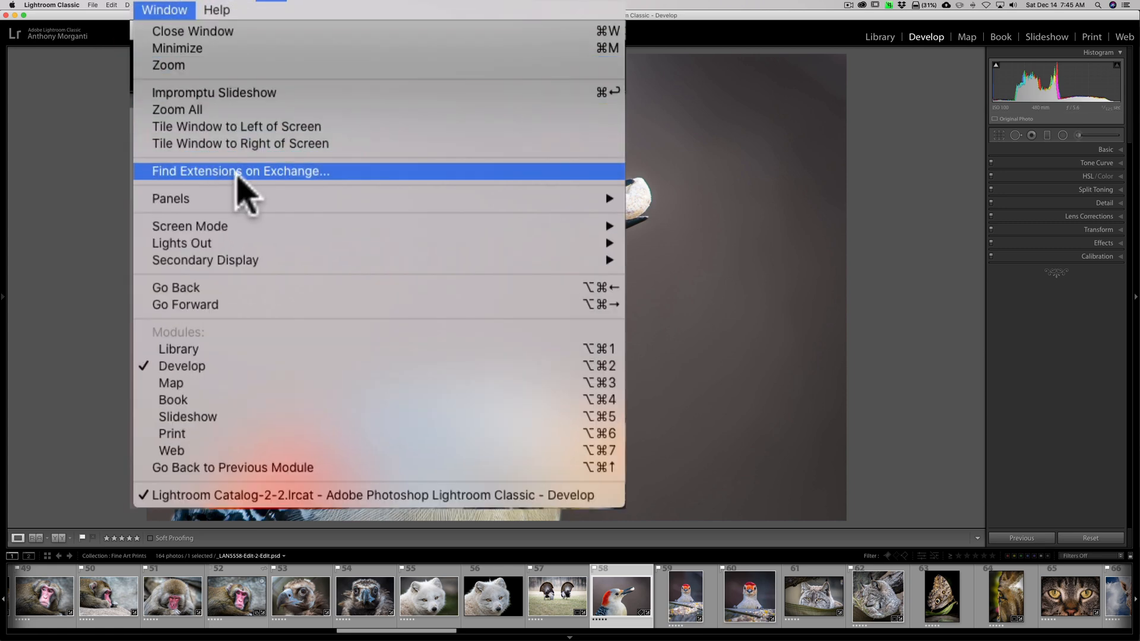
pyautogui.moveTo(303, 193)
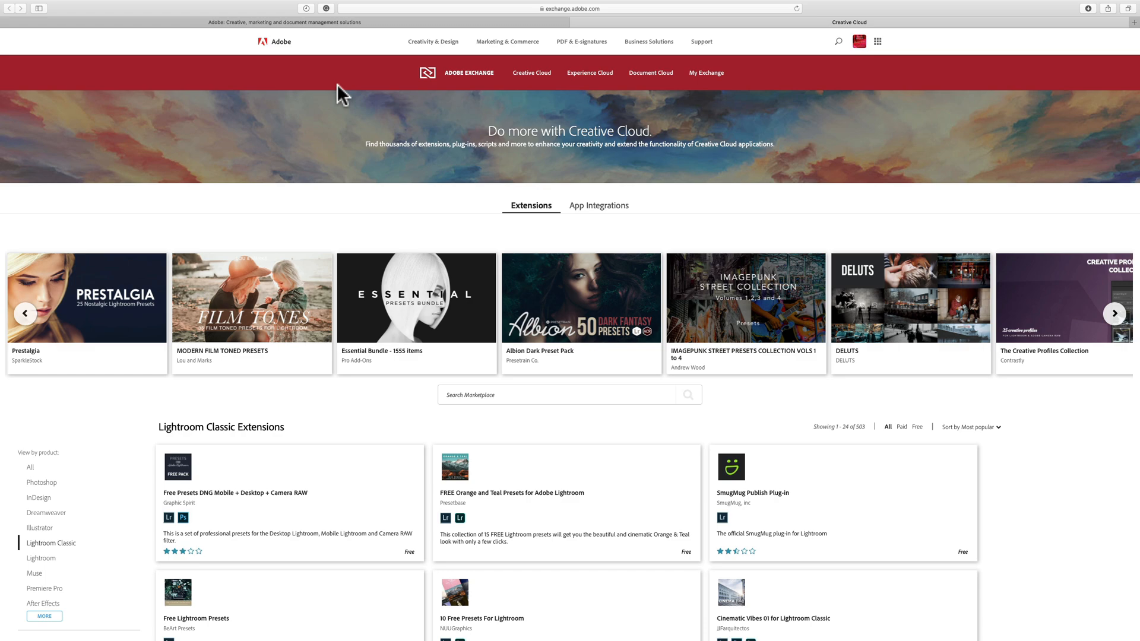
# Scroll through the Lightroom Classic presets list down to page 1's pagination bar
pyautogui.scroll(-3)
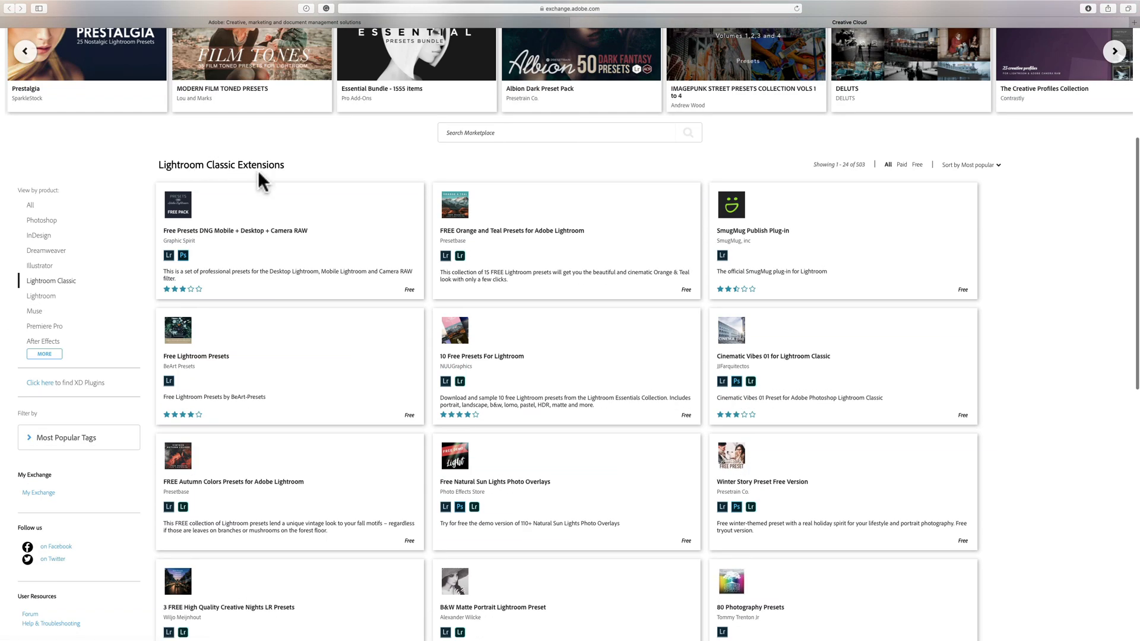
pyautogui.scroll(-3)
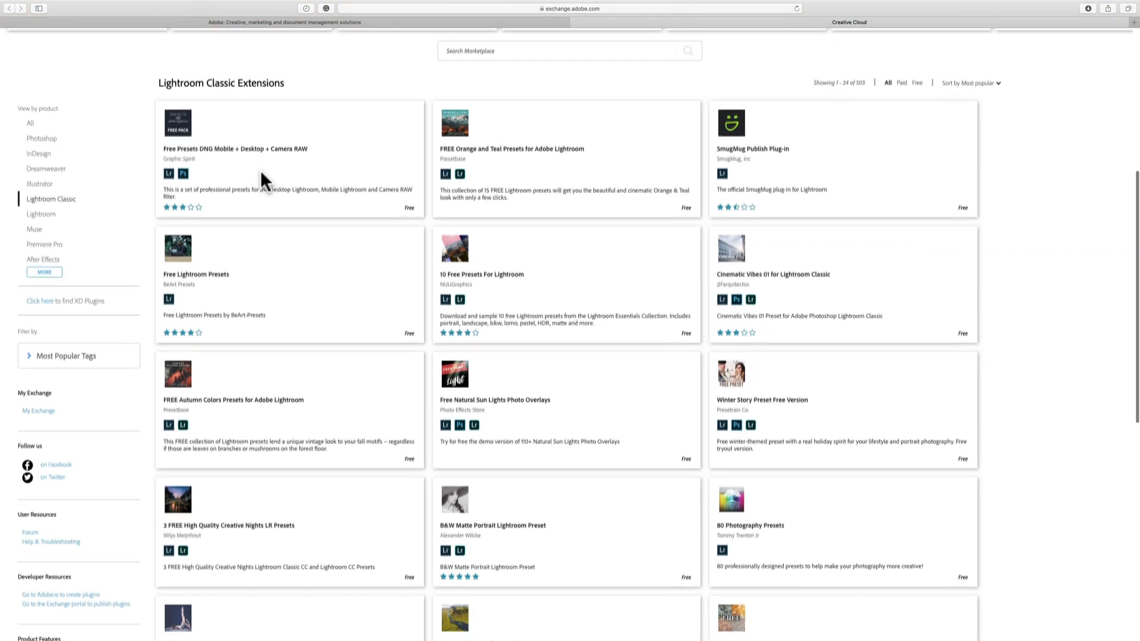
pyautogui.moveTo(113, 172)
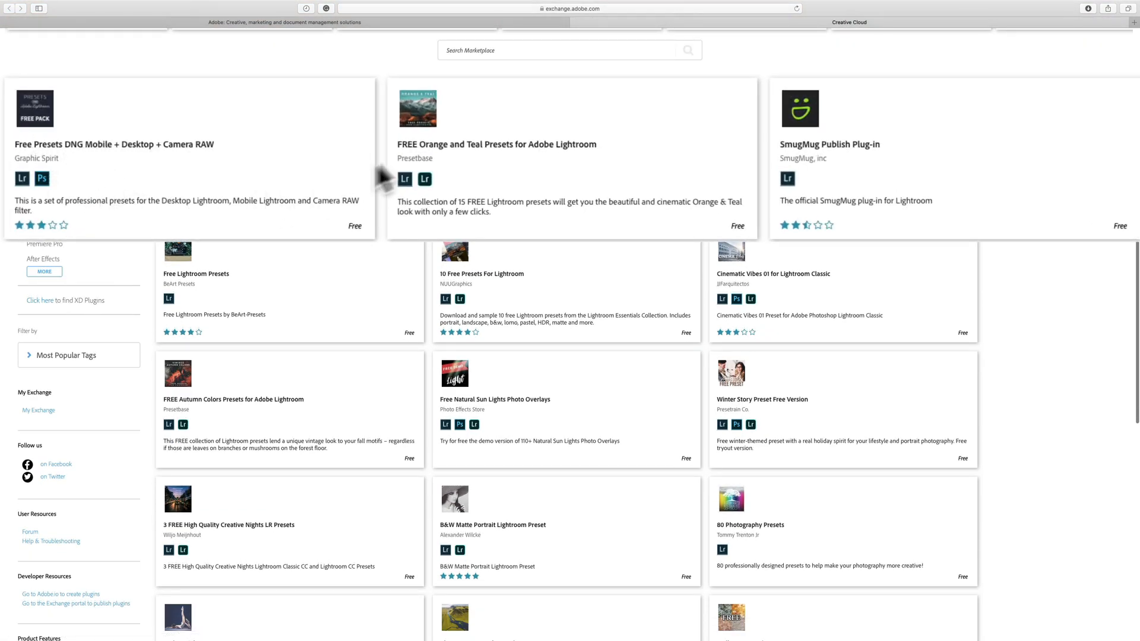
pyautogui.moveTo(530, 172)
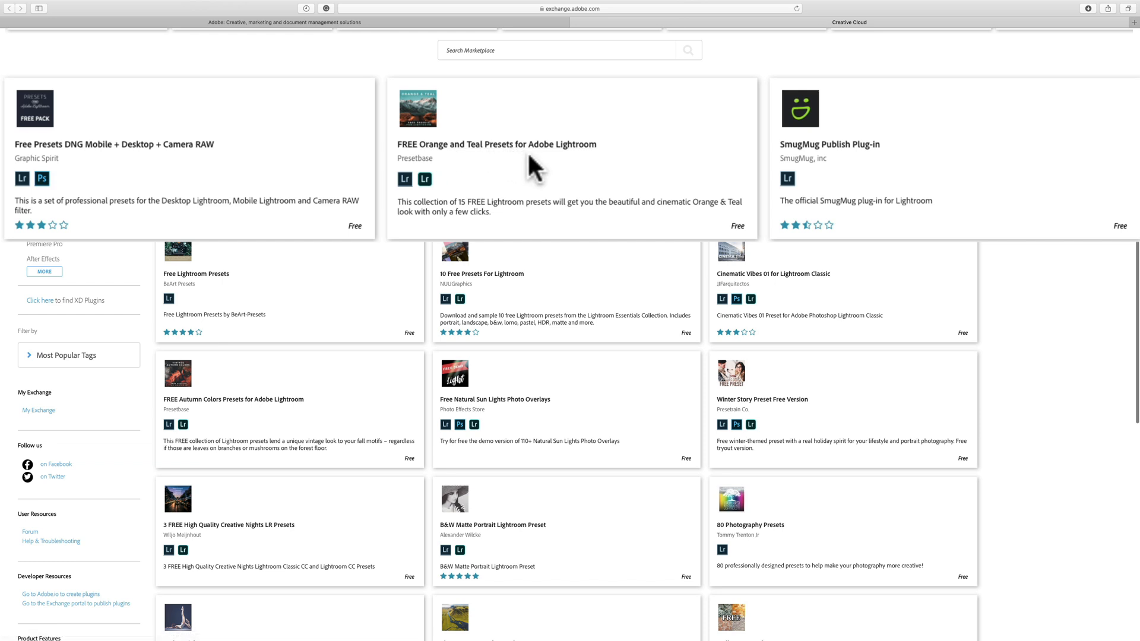
pyautogui.moveTo(621, 181)
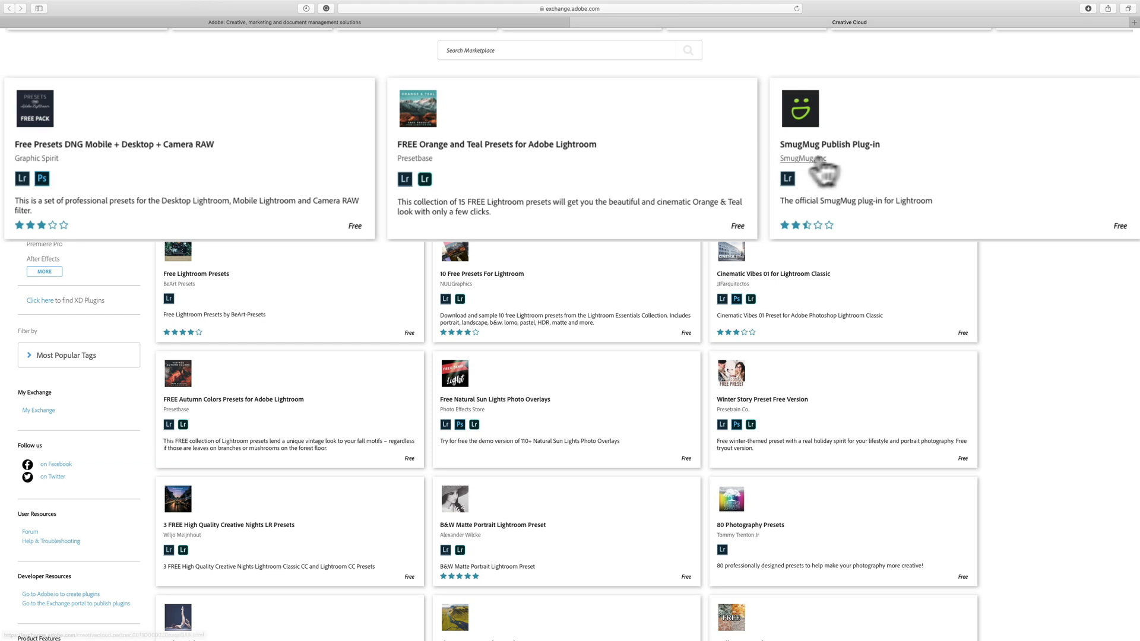
pyautogui.moveTo(845, 170)
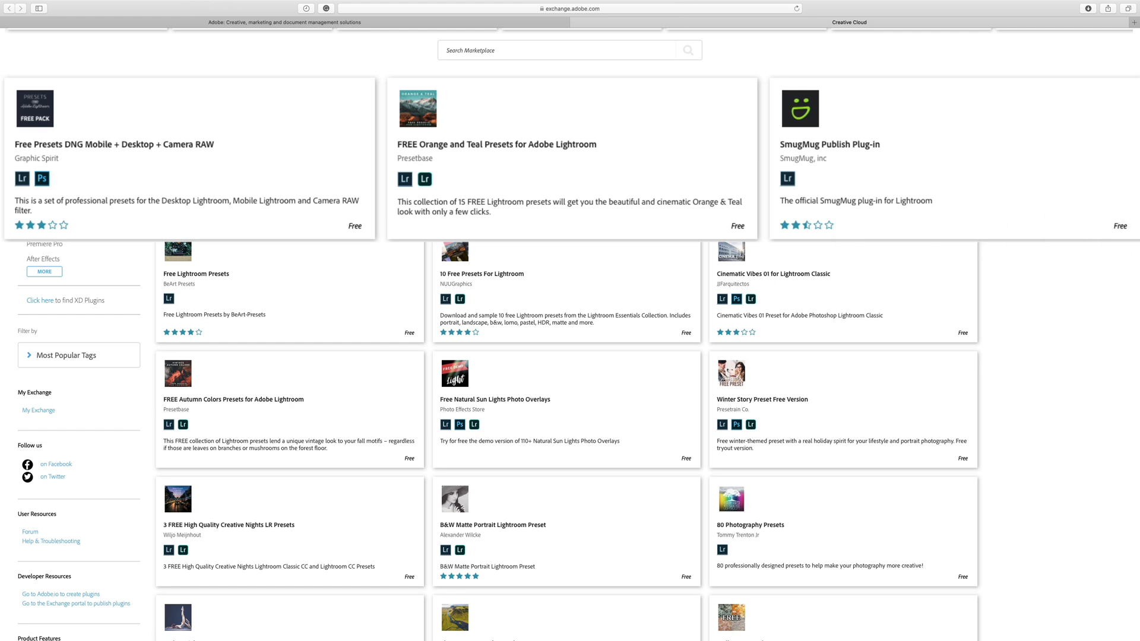
pyautogui.moveTo(948, 336)
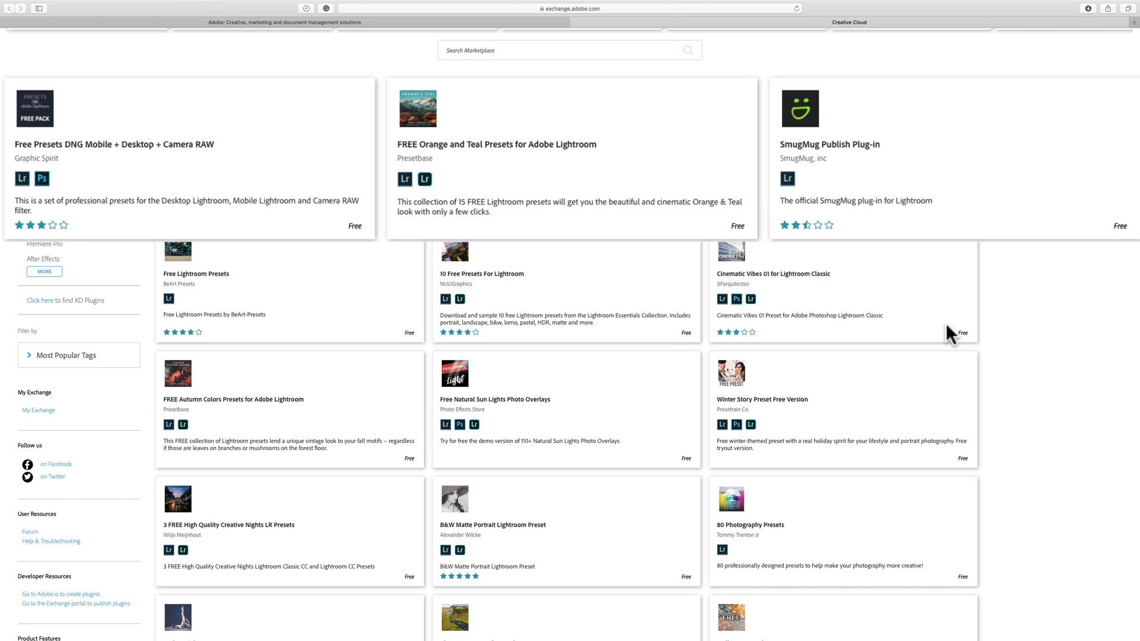
pyautogui.click(51, 198)
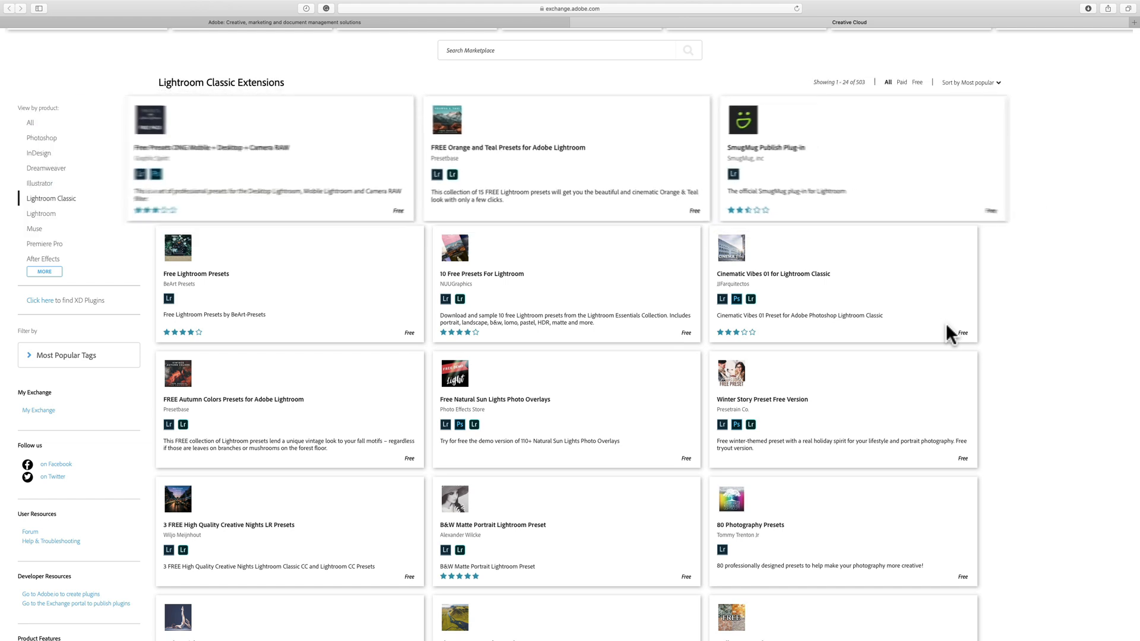
pyautogui.scroll(-3)
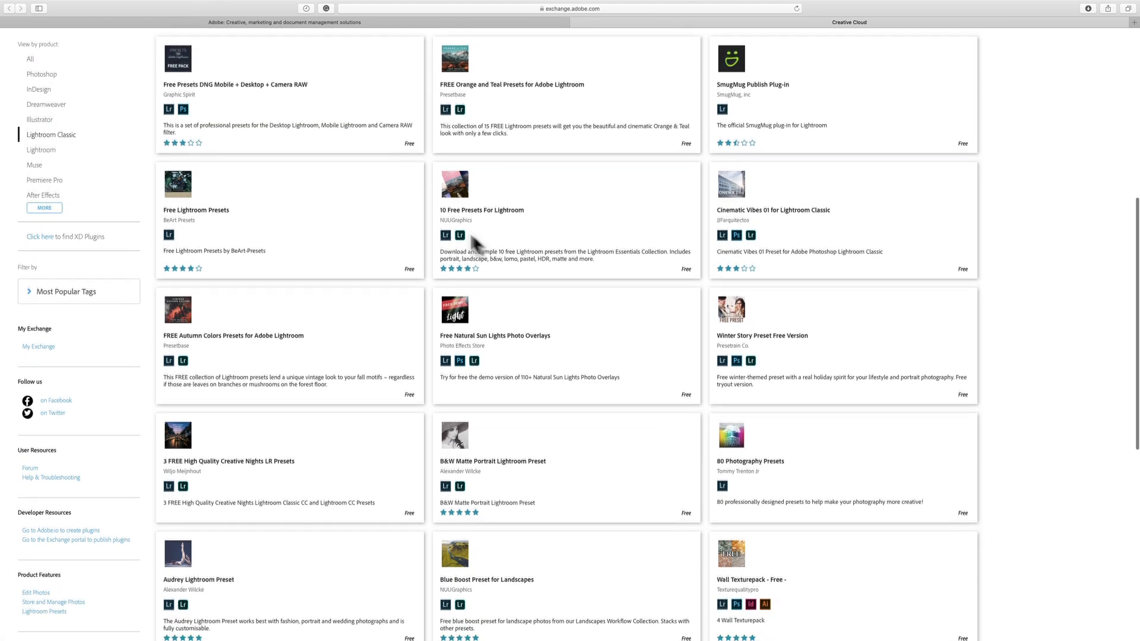
pyautogui.scroll(-3)
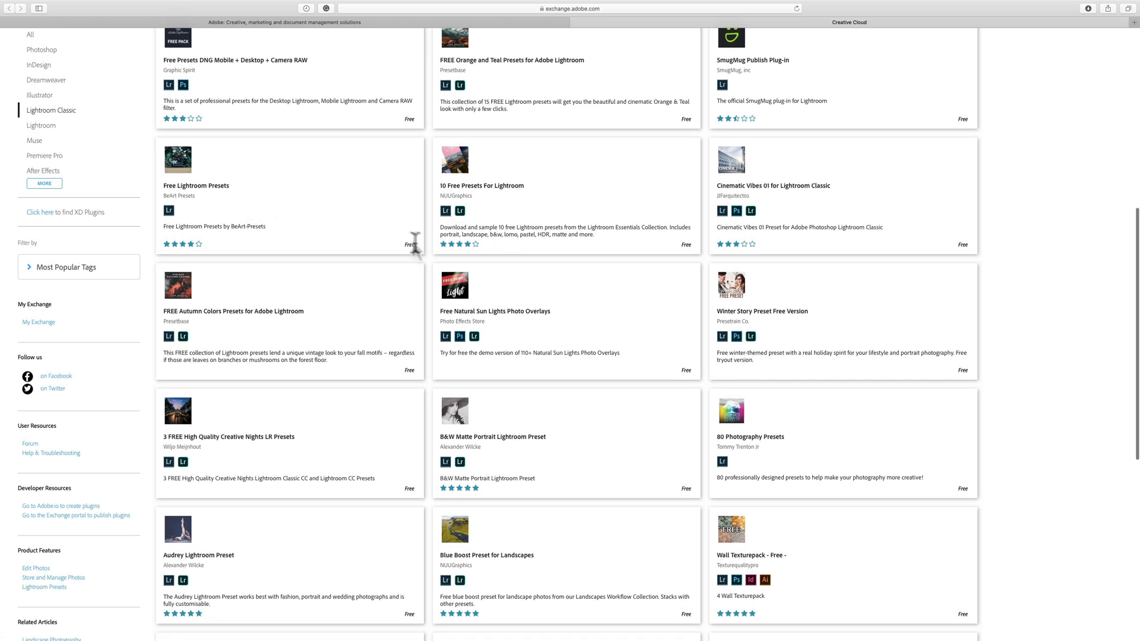
pyautogui.scroll(-3)
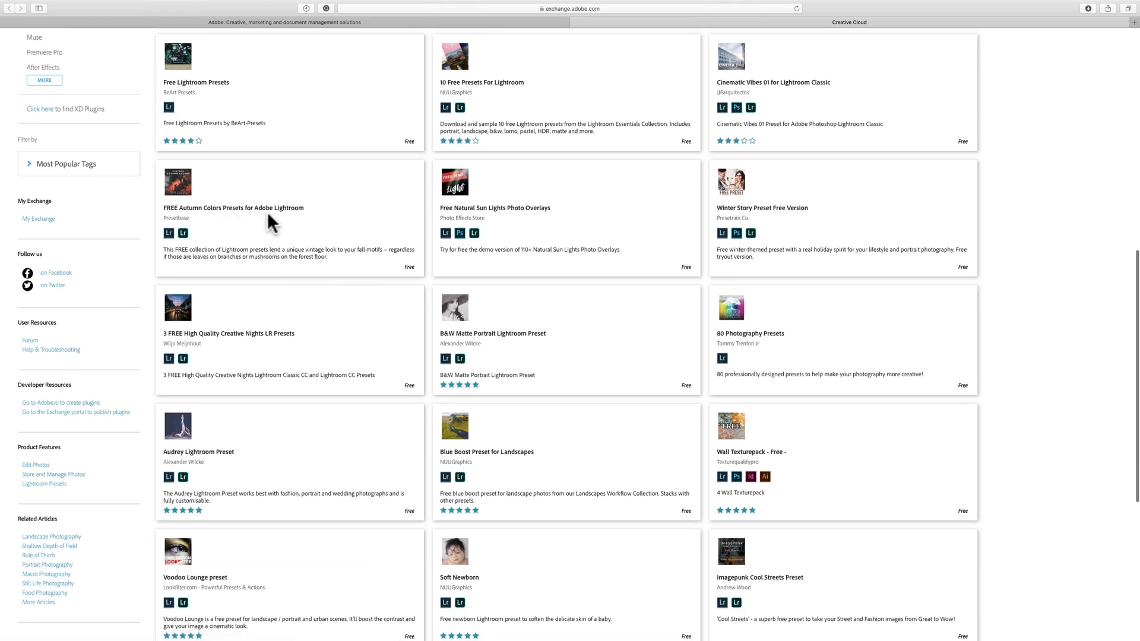
pyautogui.moveTo(535, 219)
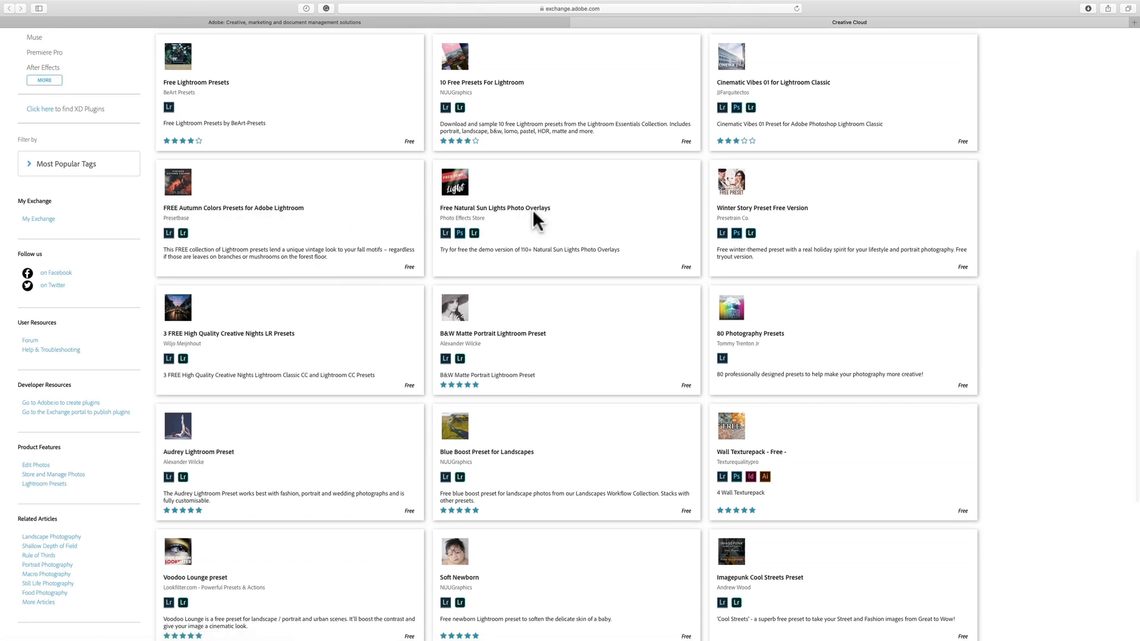
pyautogui.scroll(-3)
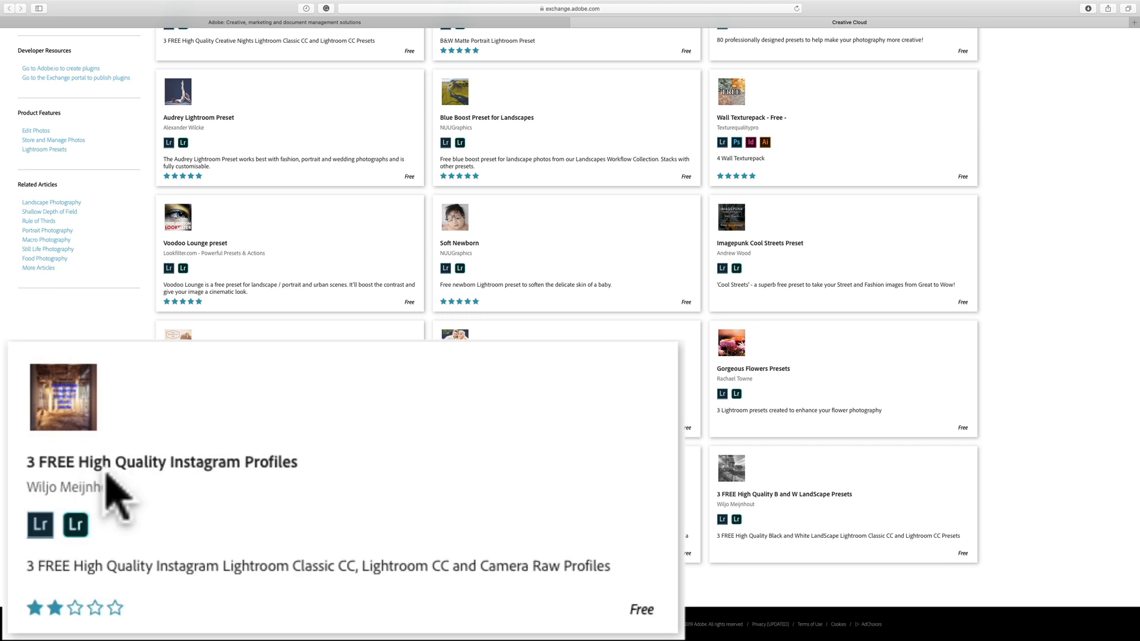
pyautogui.moveTo(339, 506)
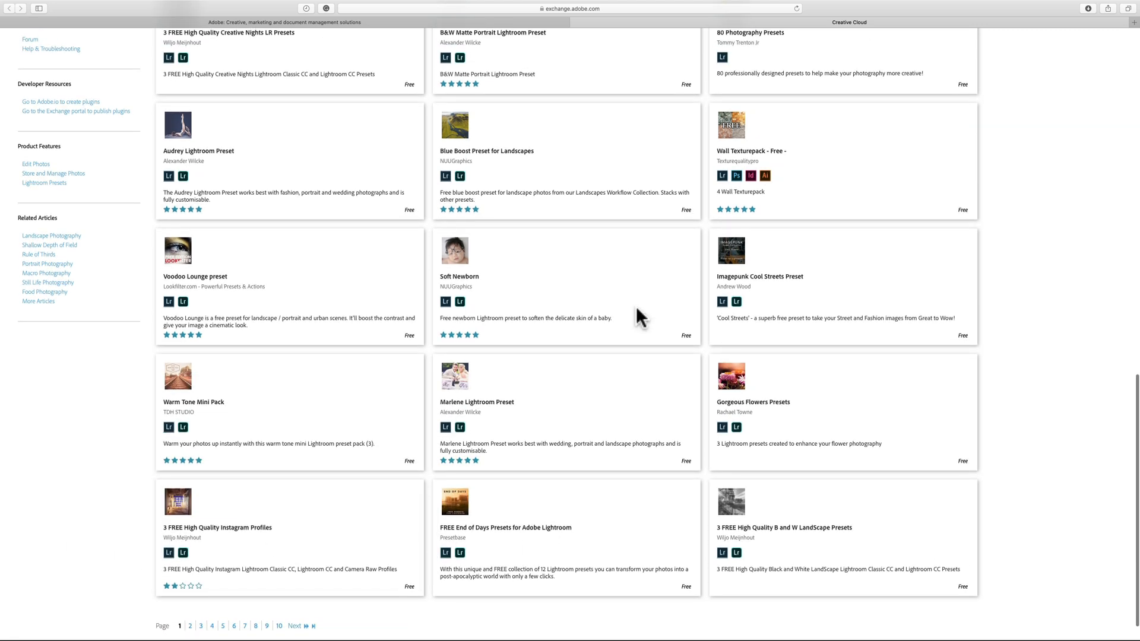
pyautogui.scroll(-3)
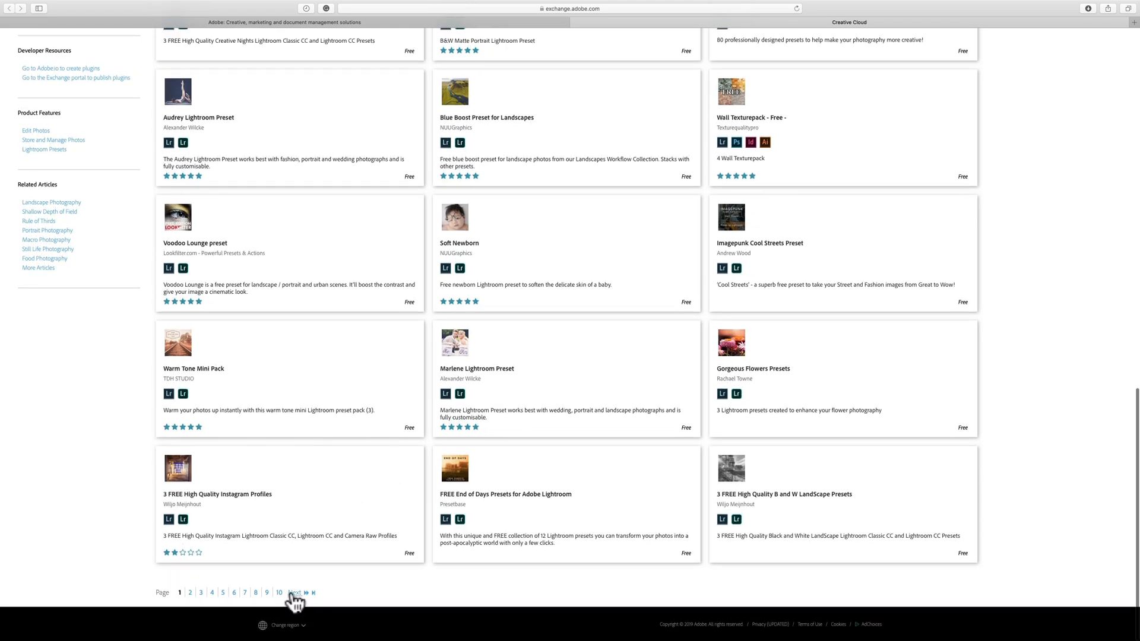
# Browse page 2 of the extensions, then advance to page 3 (items 49–72 of 503)
pyautogui.click(296, 593)
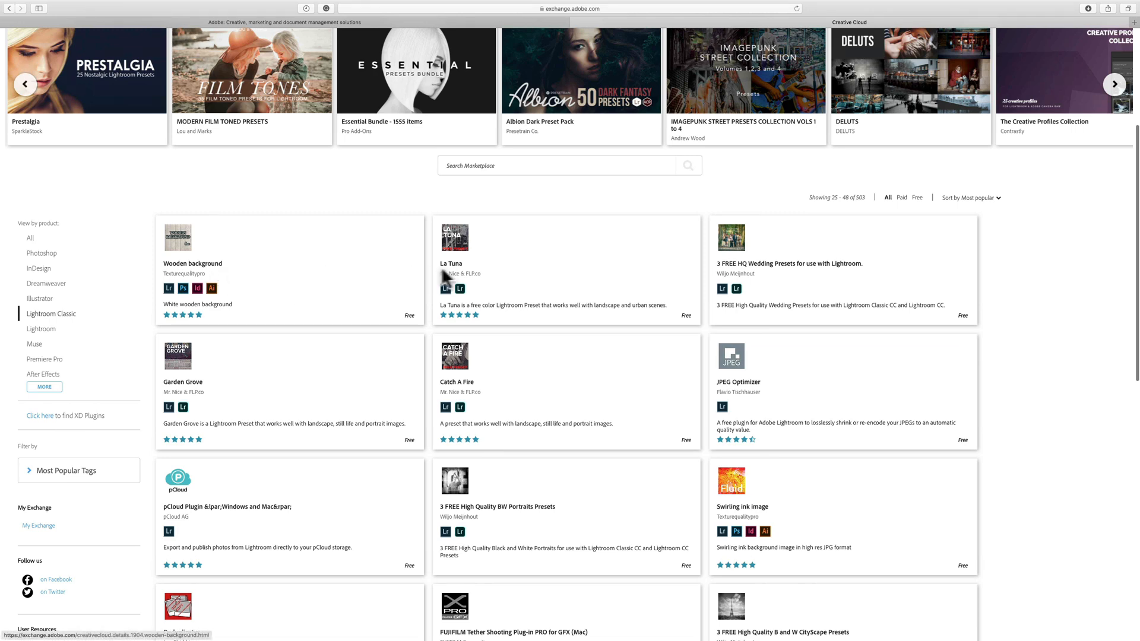
pyautogui.scroll(-3)
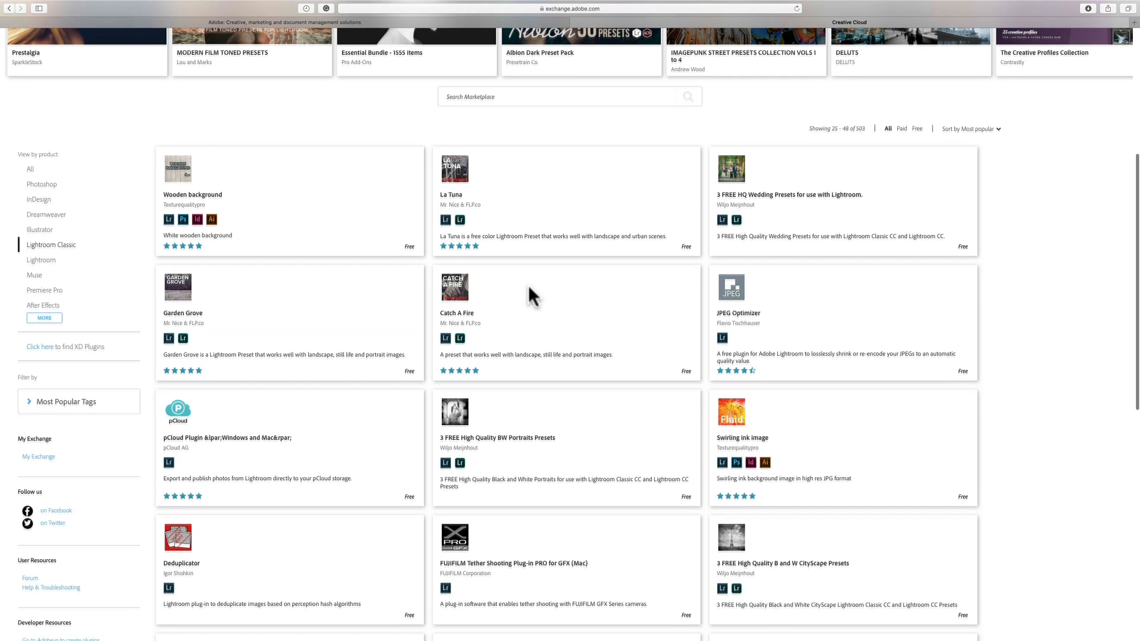
pyautogui.scroll(-3)
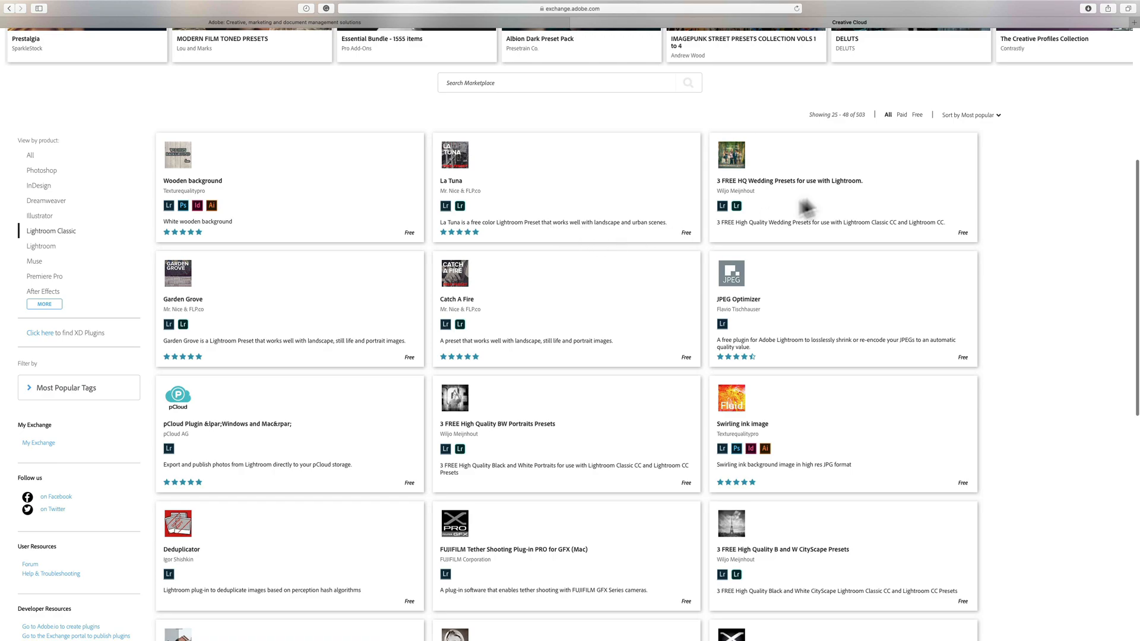
pyautogui.scroll(-3)
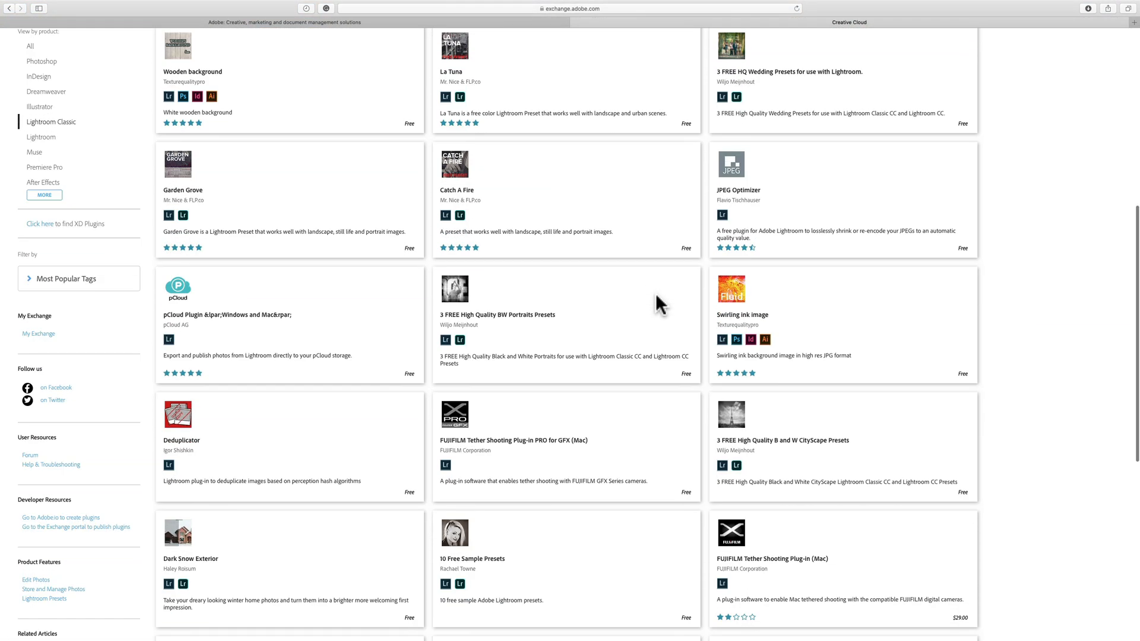
pyautogui.scroll(-3)
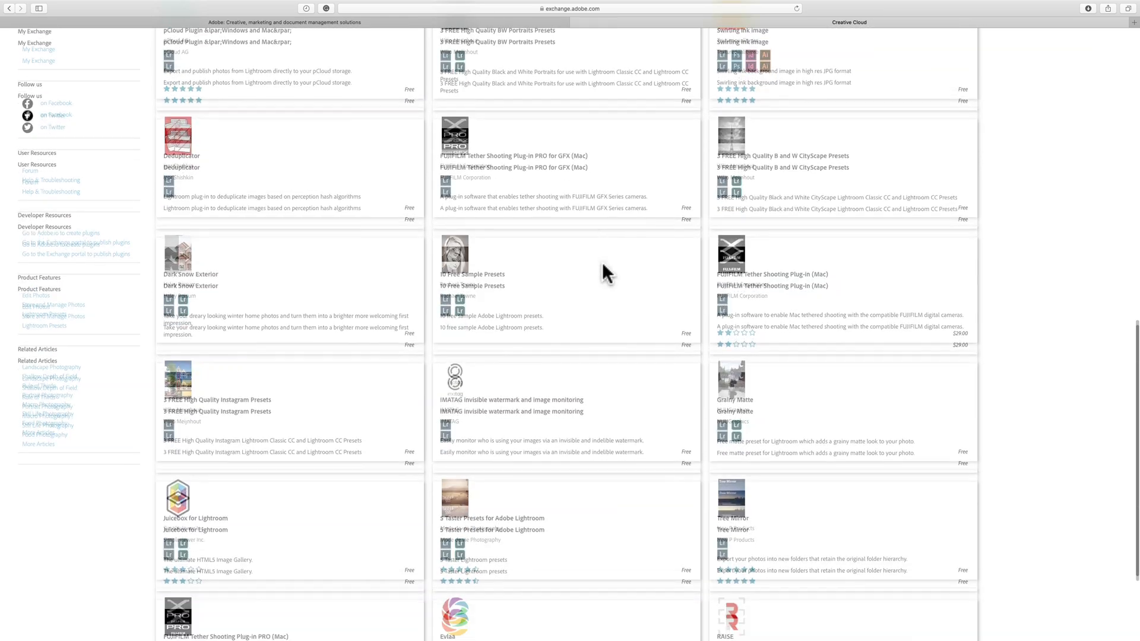
pyautogui.scroll(-3)
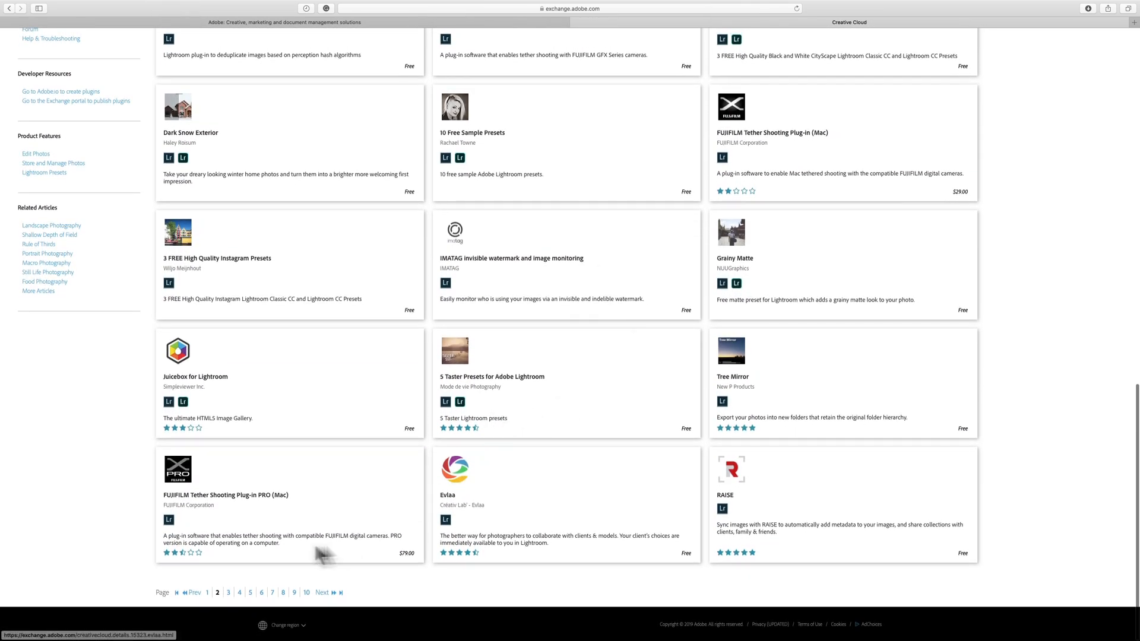
pyautogui.click(323, 597)
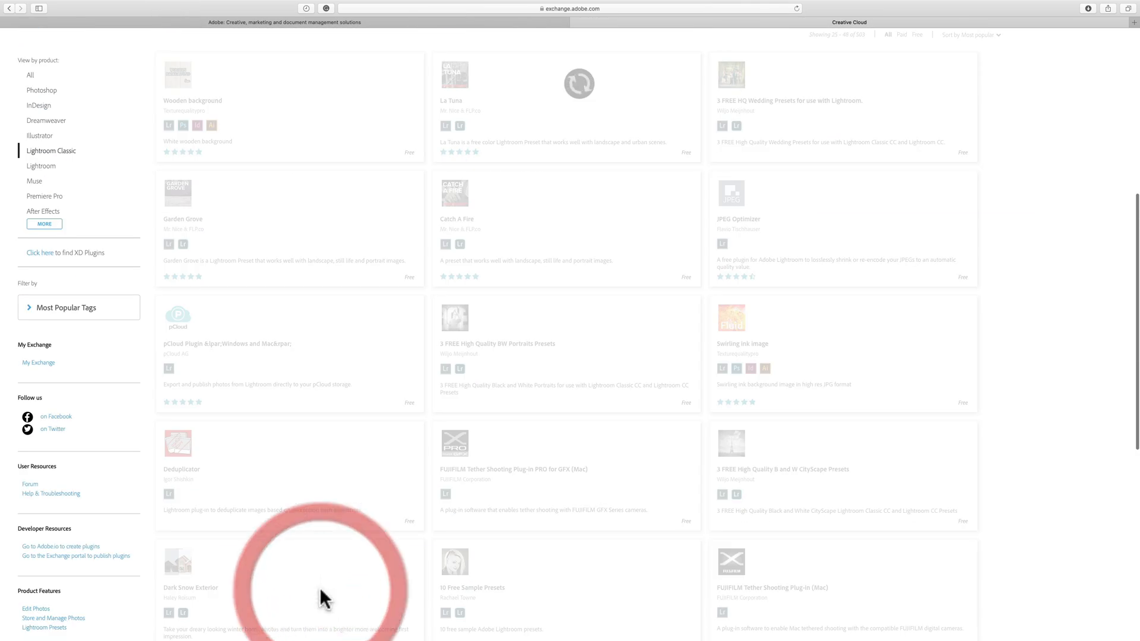
pyautogui.scroll(-3)
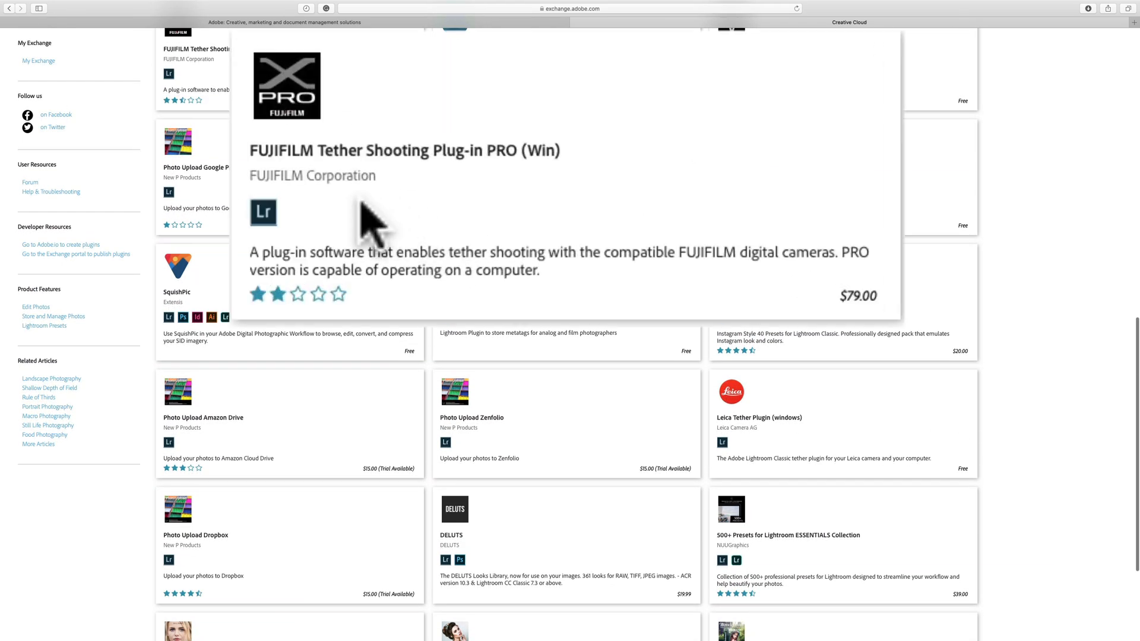
pyautogui.moveTo(543, 184)
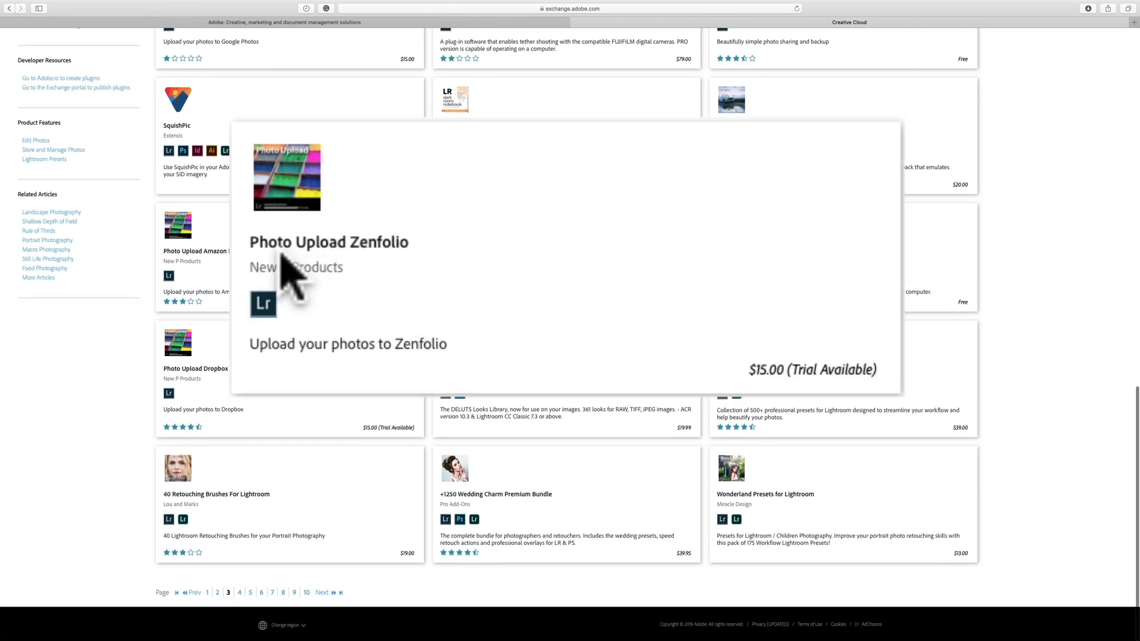
pyautogui.moveTo(765, 406)
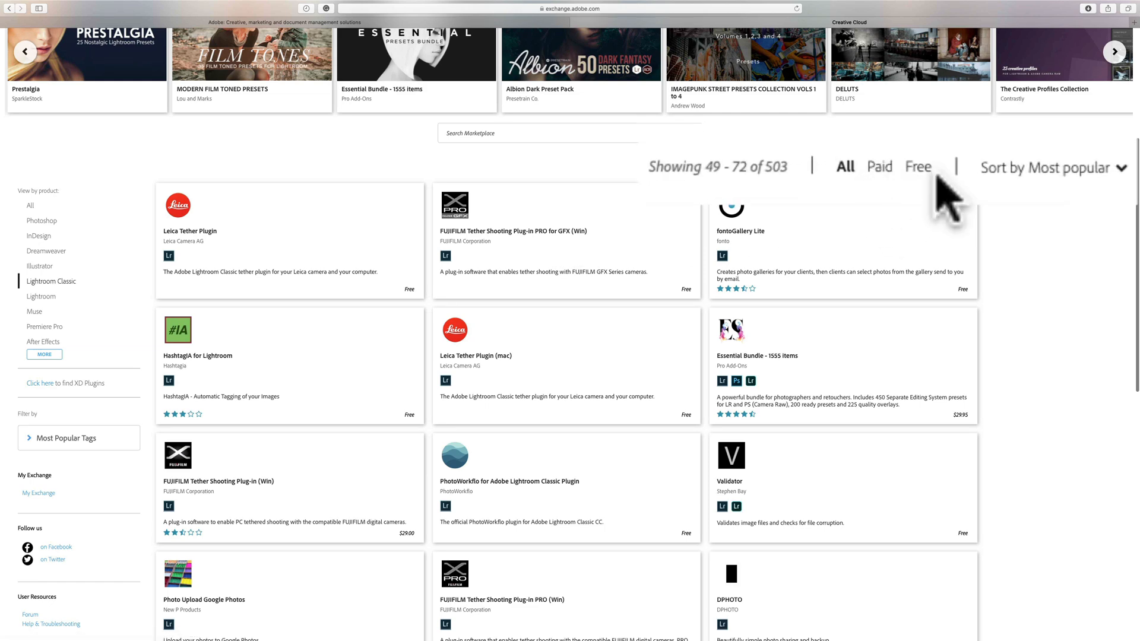
# Apply the Free filter to show 64 extensions and scroll through them
pyautogui.click(917, 167)
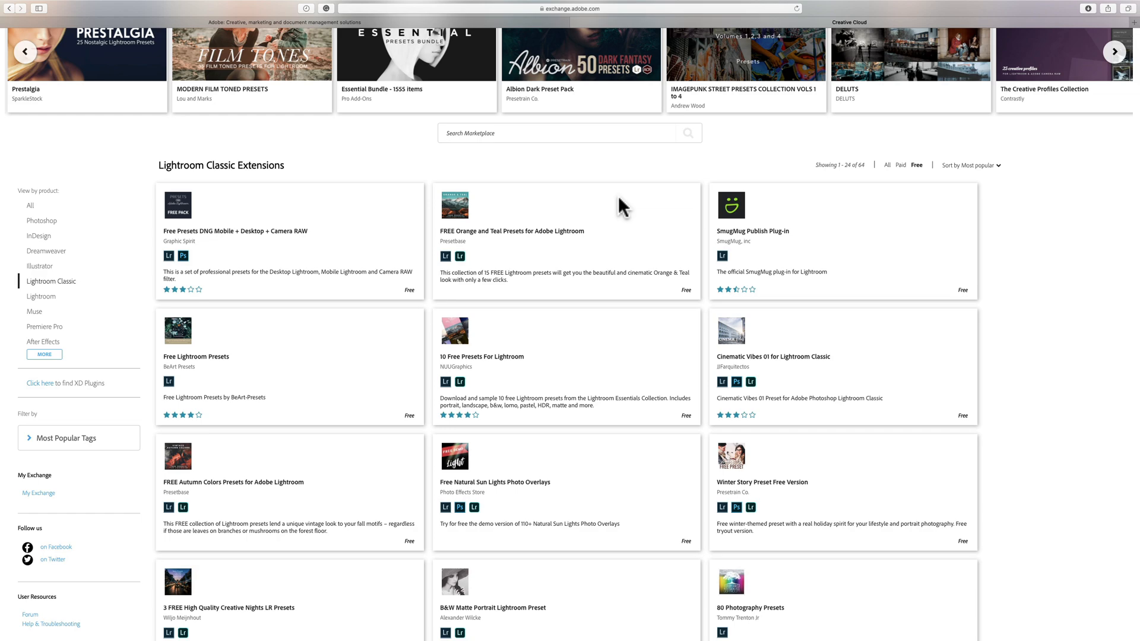
pyautogui.scroll(-3)
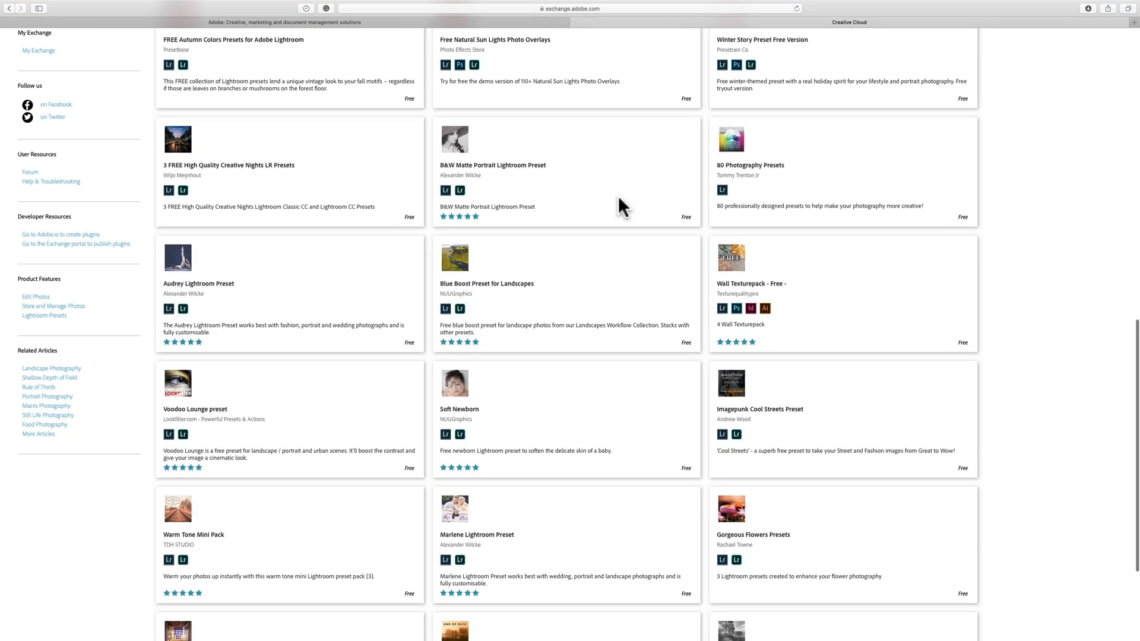
pyautogui.scroll(-3)
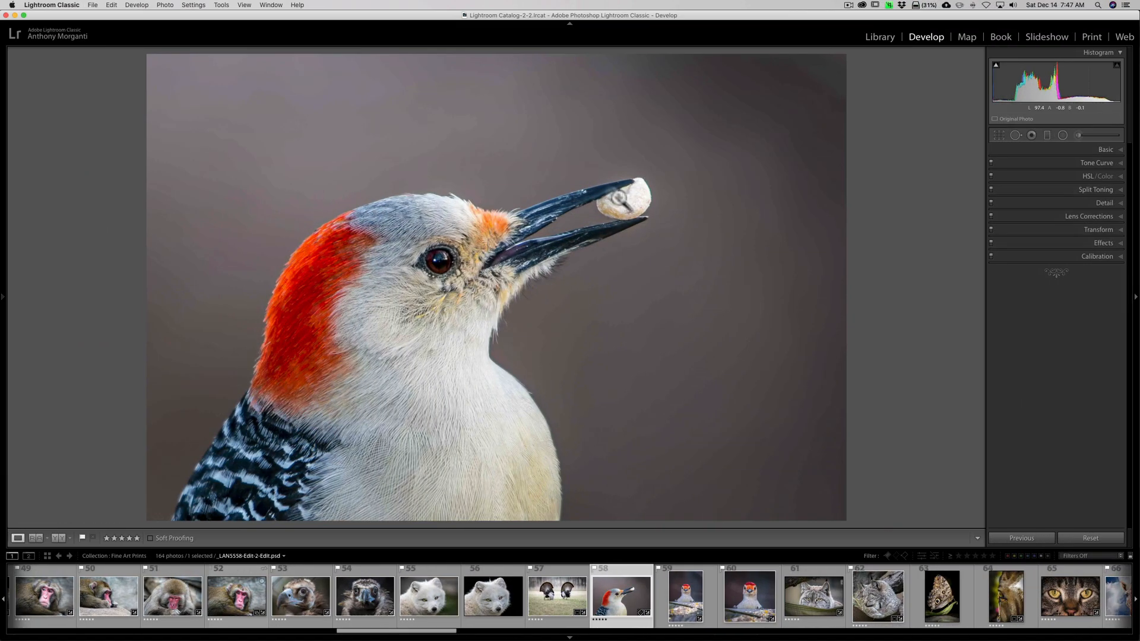
# Open Lightroom's Window menu showing Find Extensions on Exchange
pyautogui.click(183, 10)
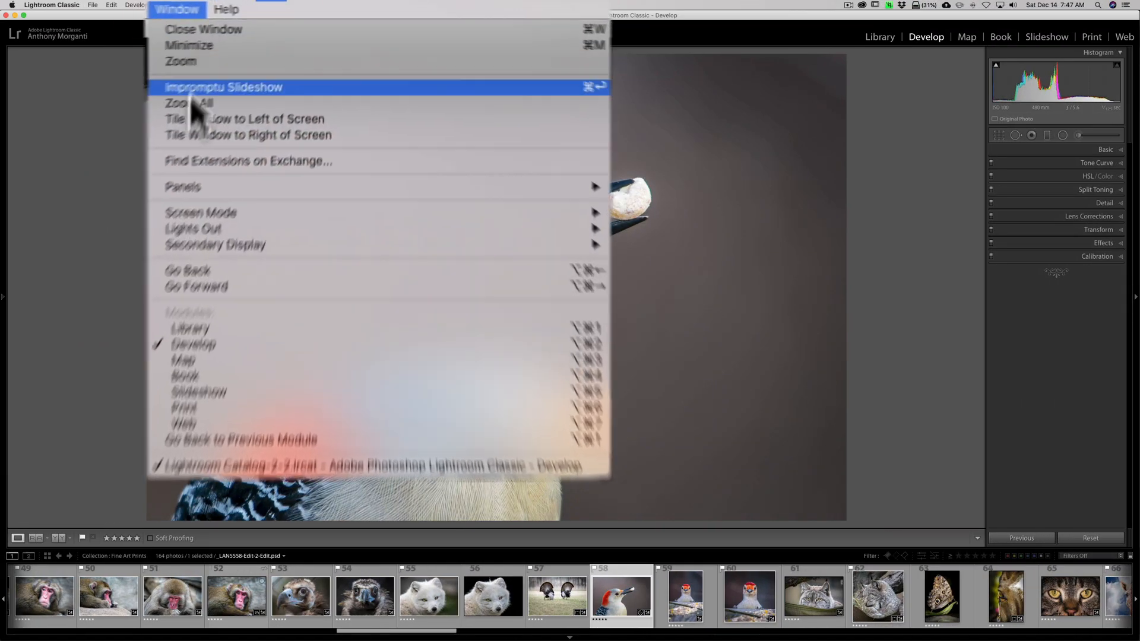
pyautogui.moveTo(225, 190)
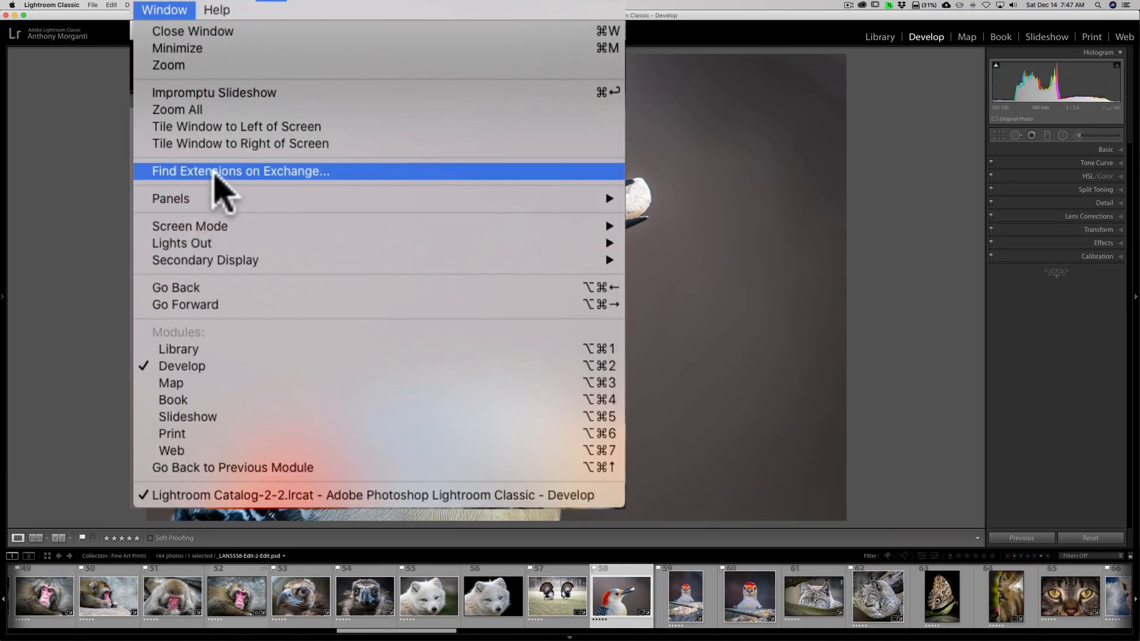
pyautogui.moveTo(676, 57)
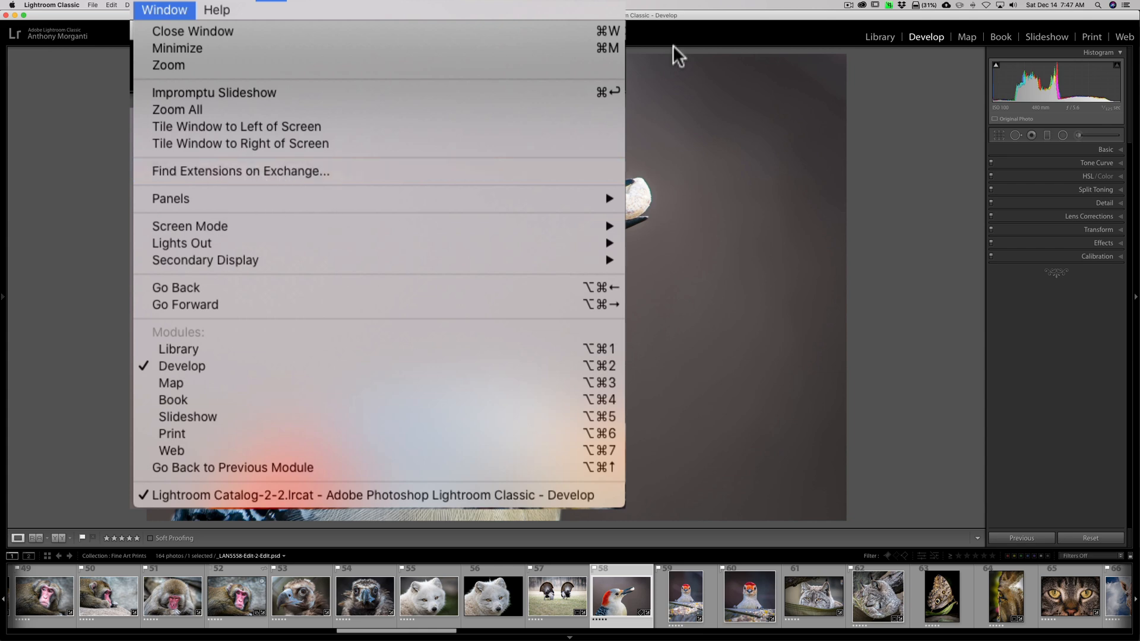